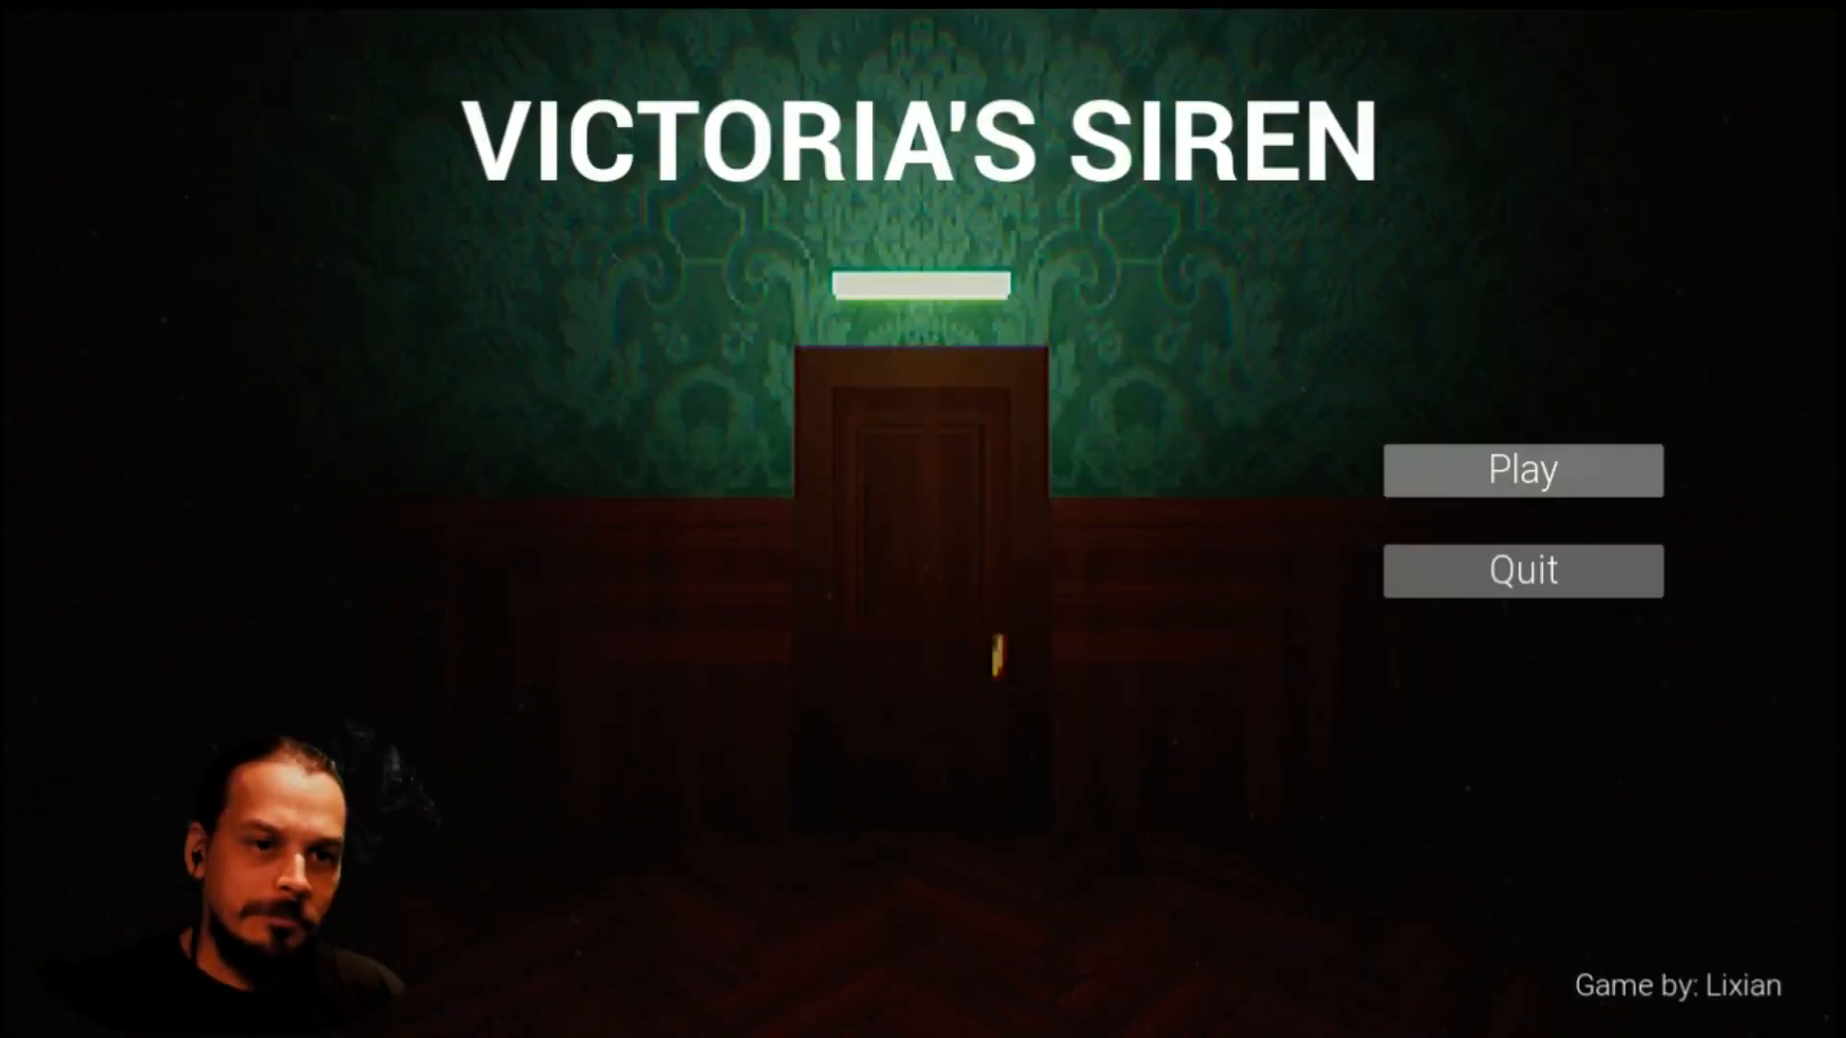
click(1523, 469)
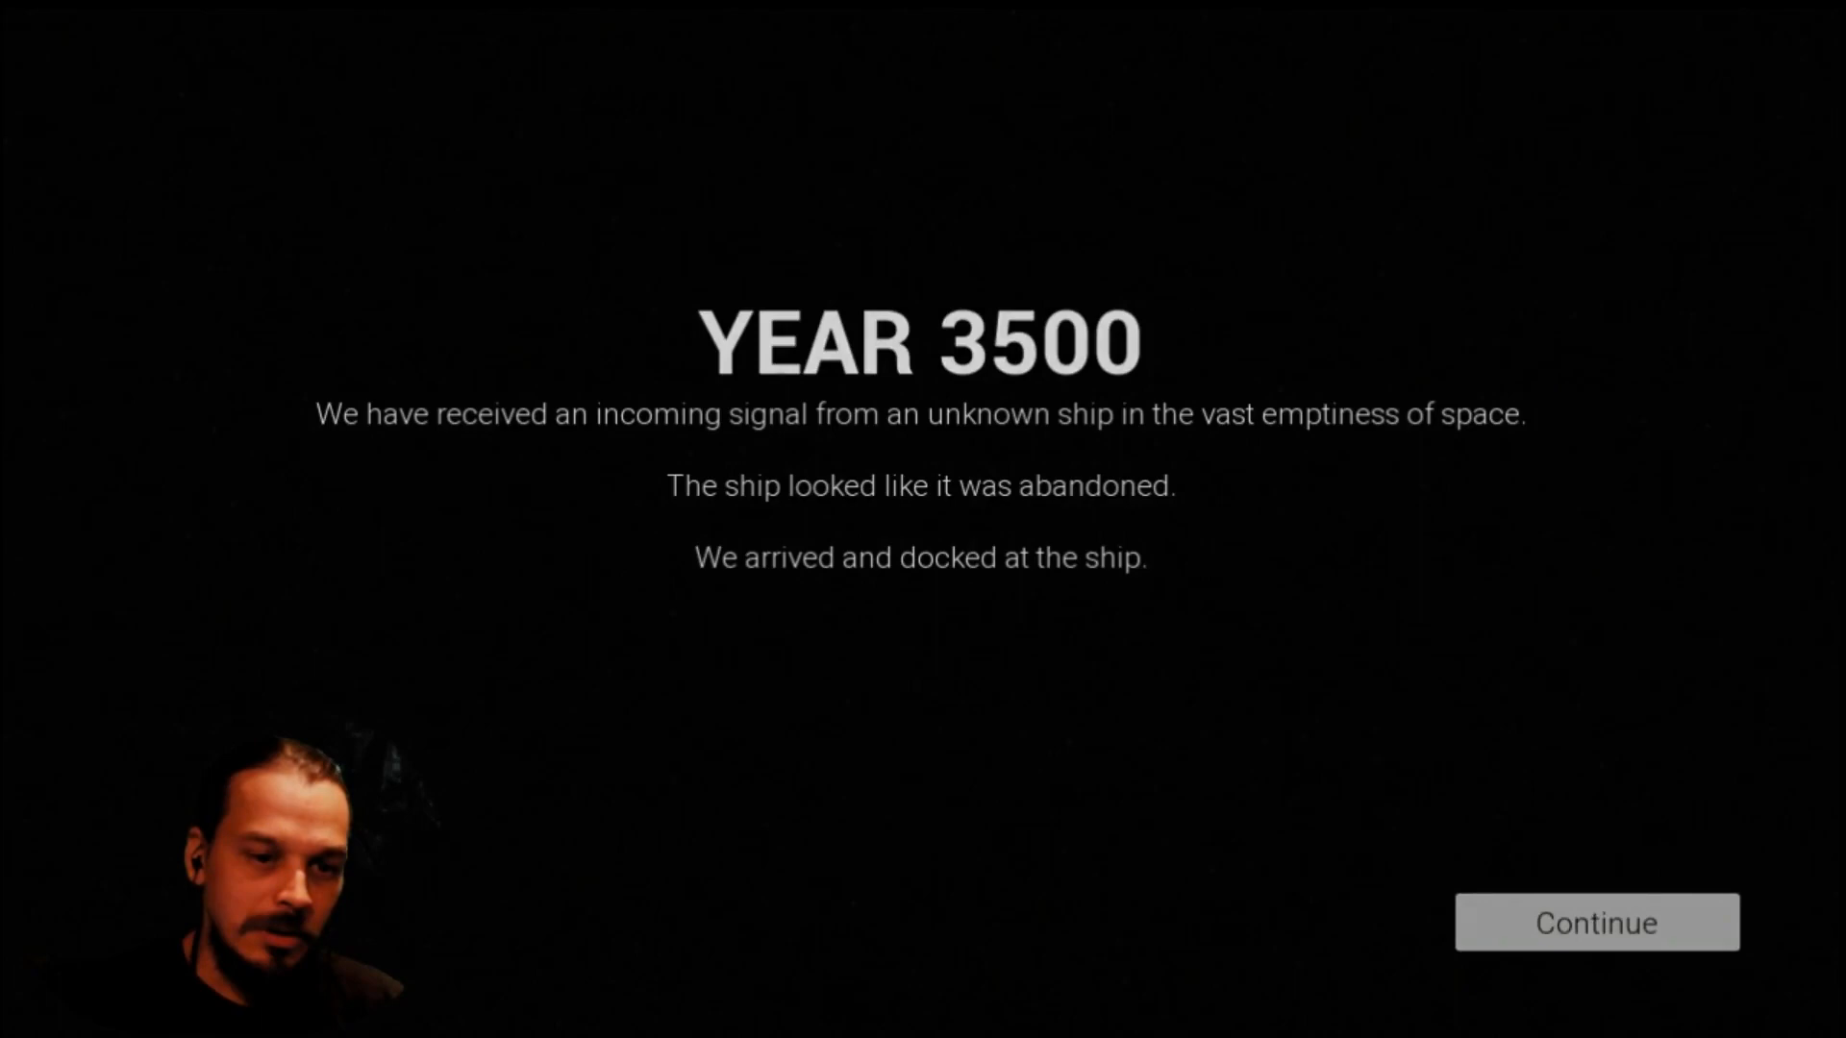
click(1596, 921)
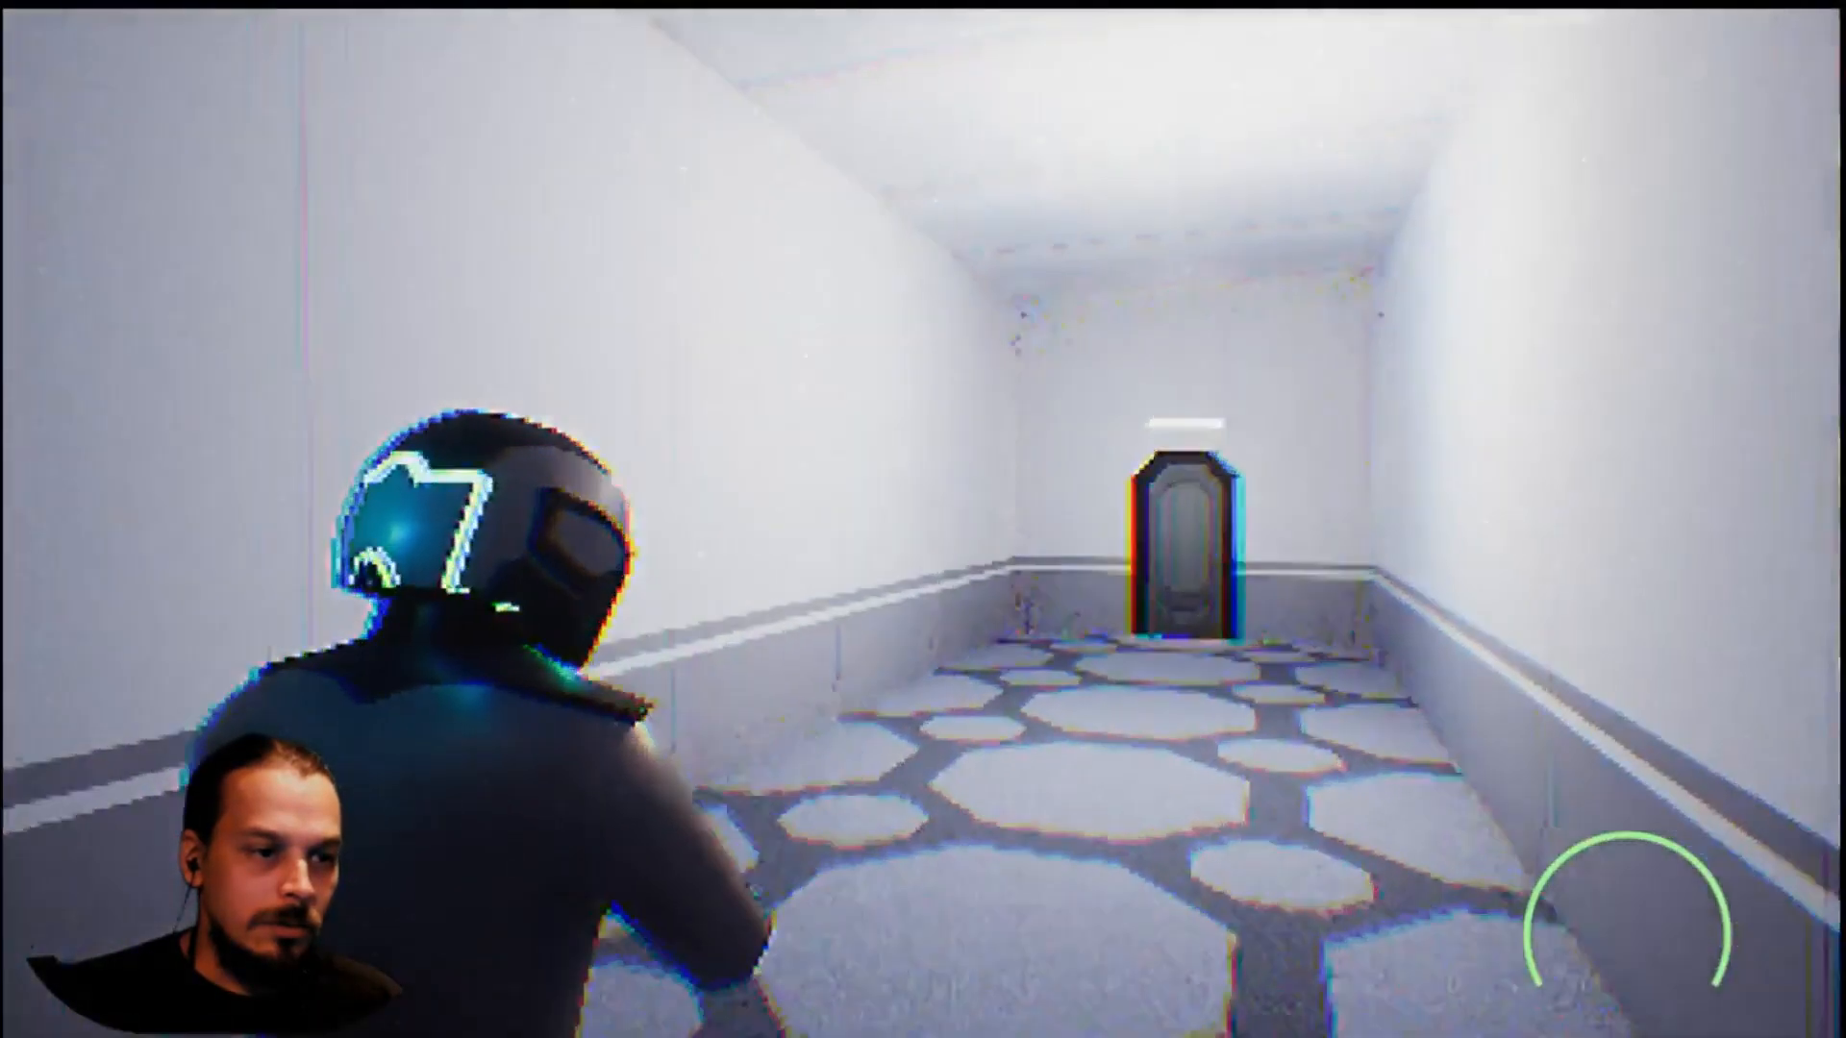